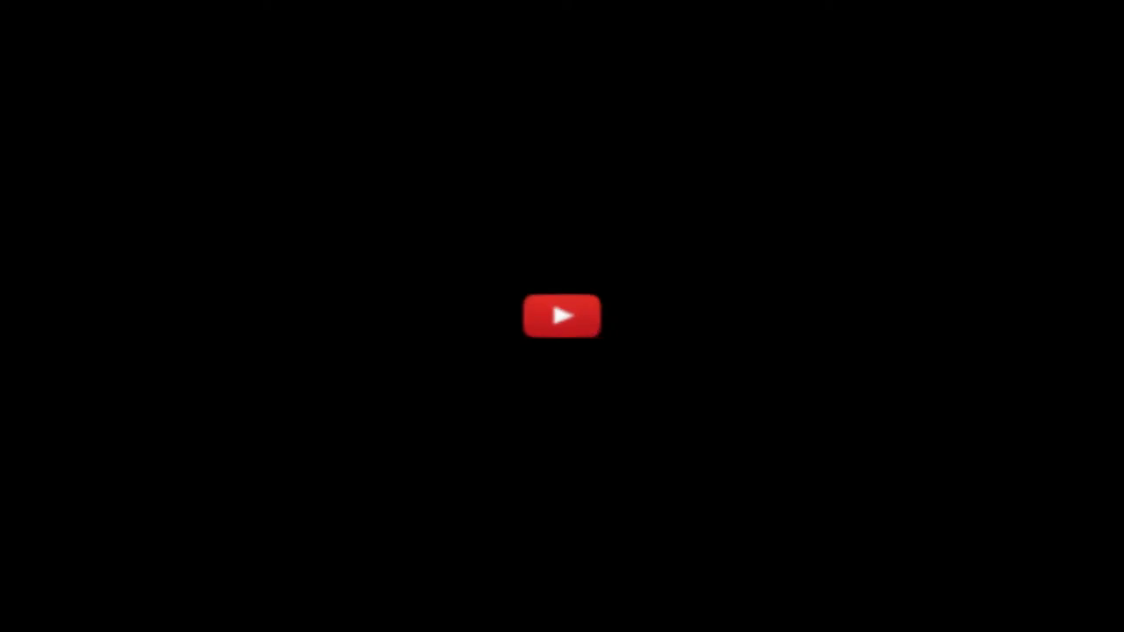
From the commenter's profile card, go to the MasterEth channel page.
left_click(562, 317)
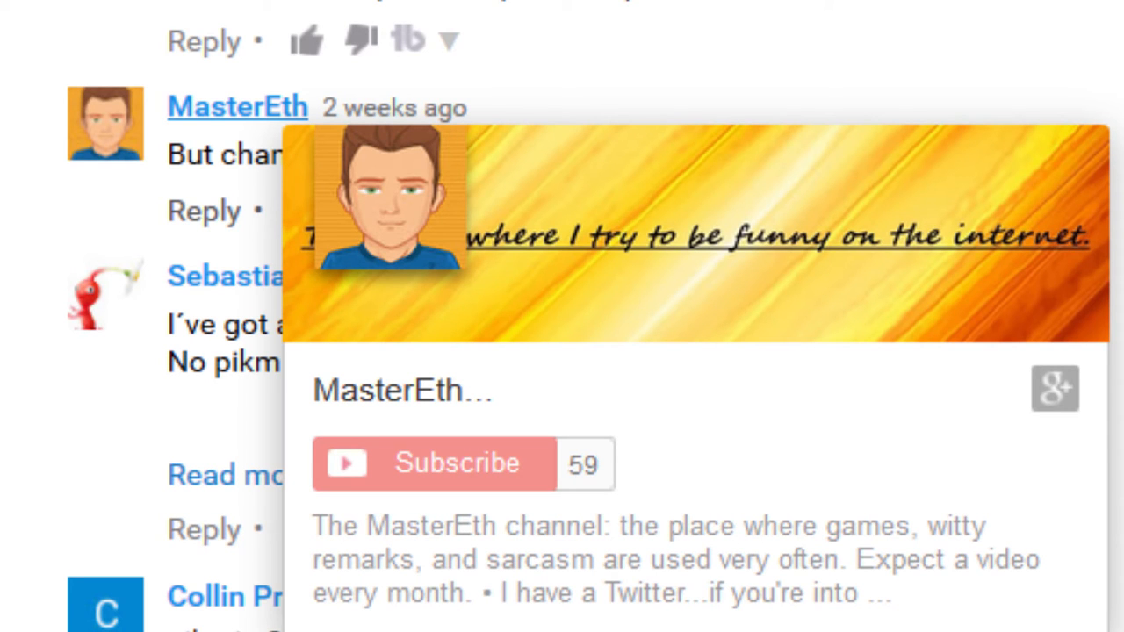
left_click(237, 107)
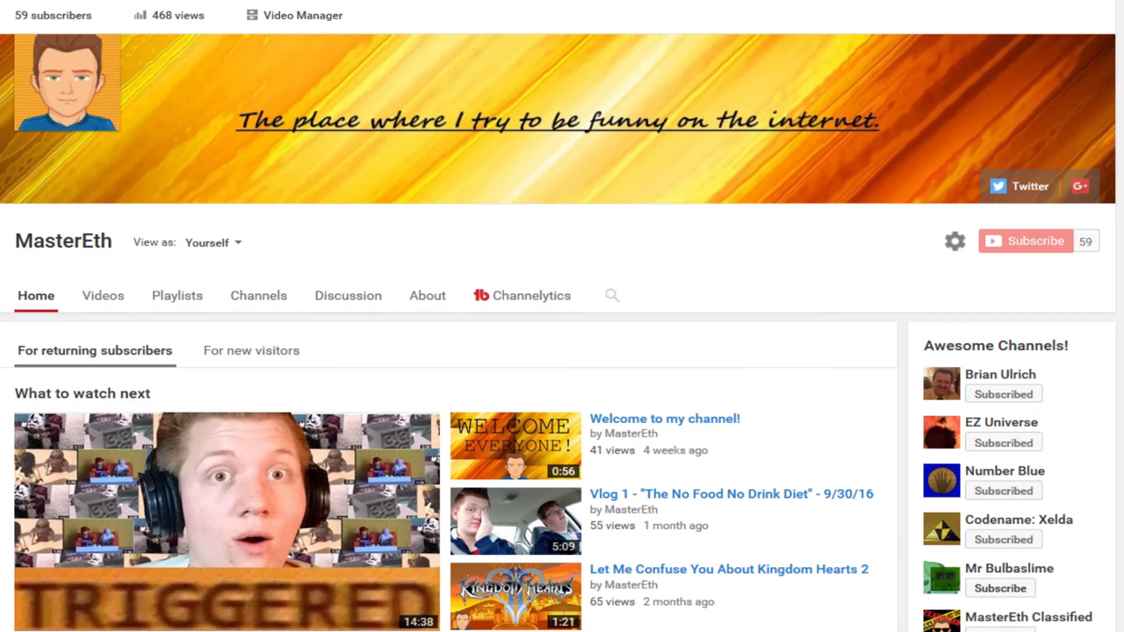